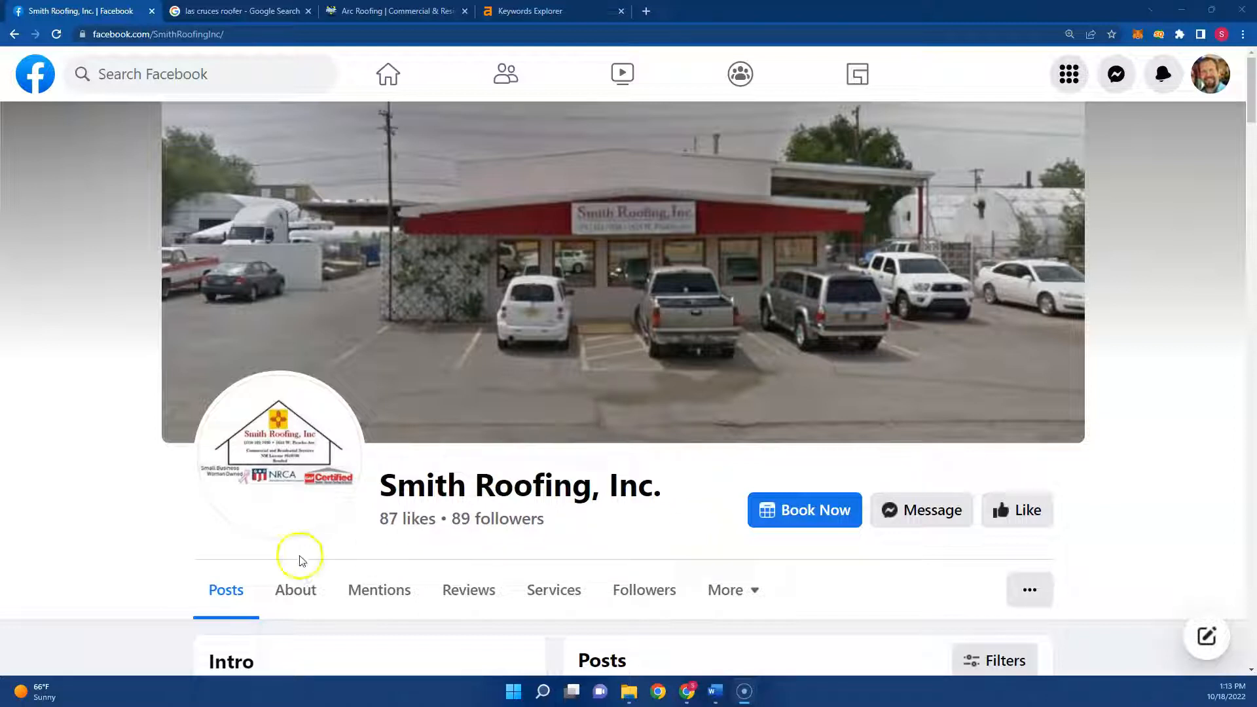
pyautogui.moveTo(143, 533)
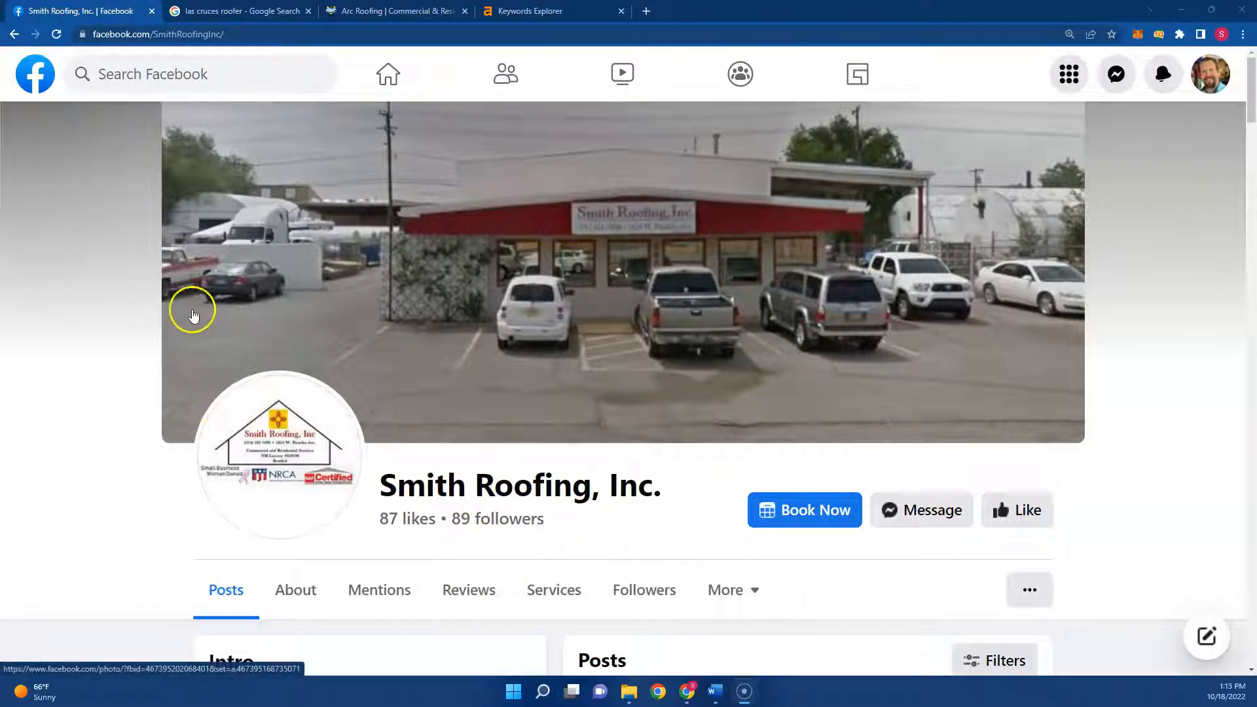
pyautogui.moveTo(597, 388)
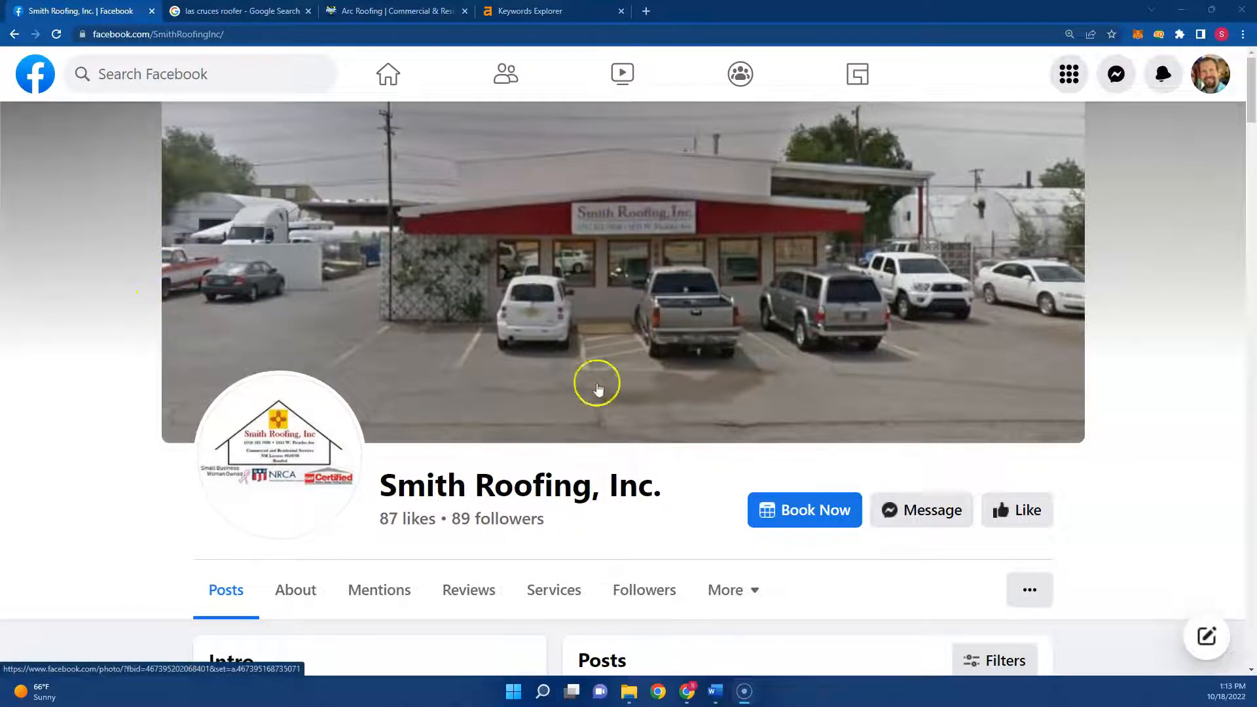
pyautogui.moveTo(427, 335)
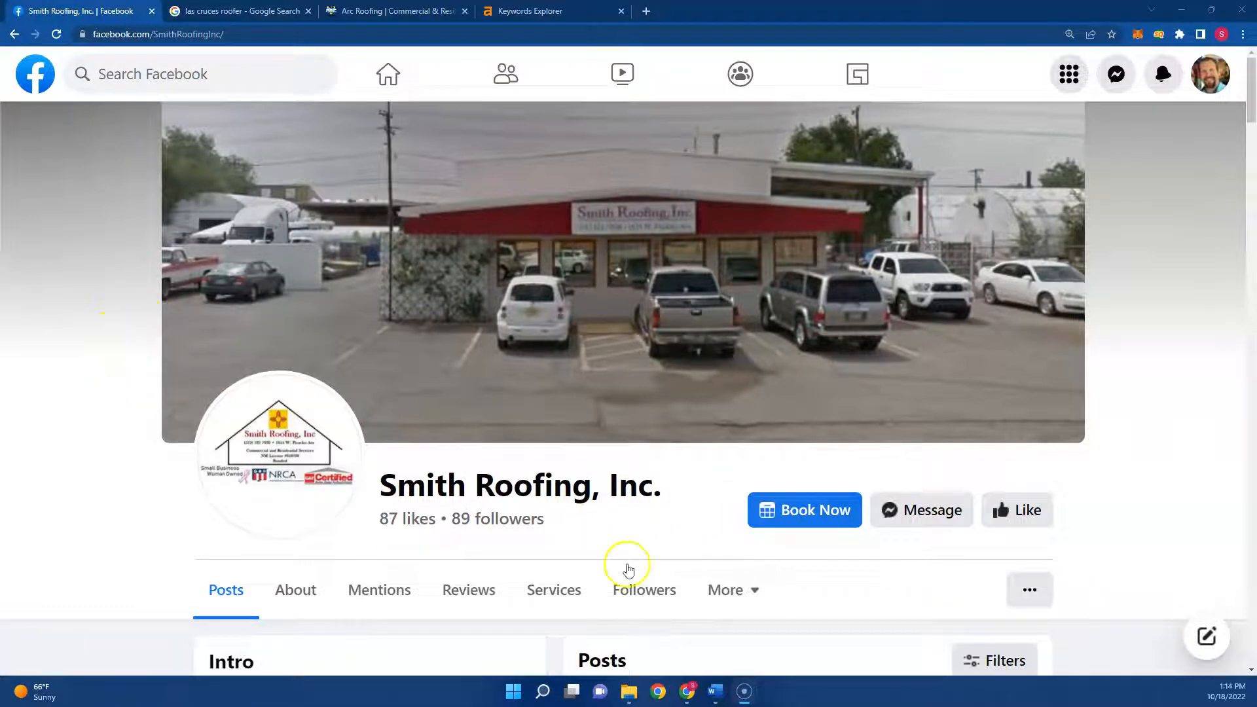
pyautogui.moveTo(662, 542)
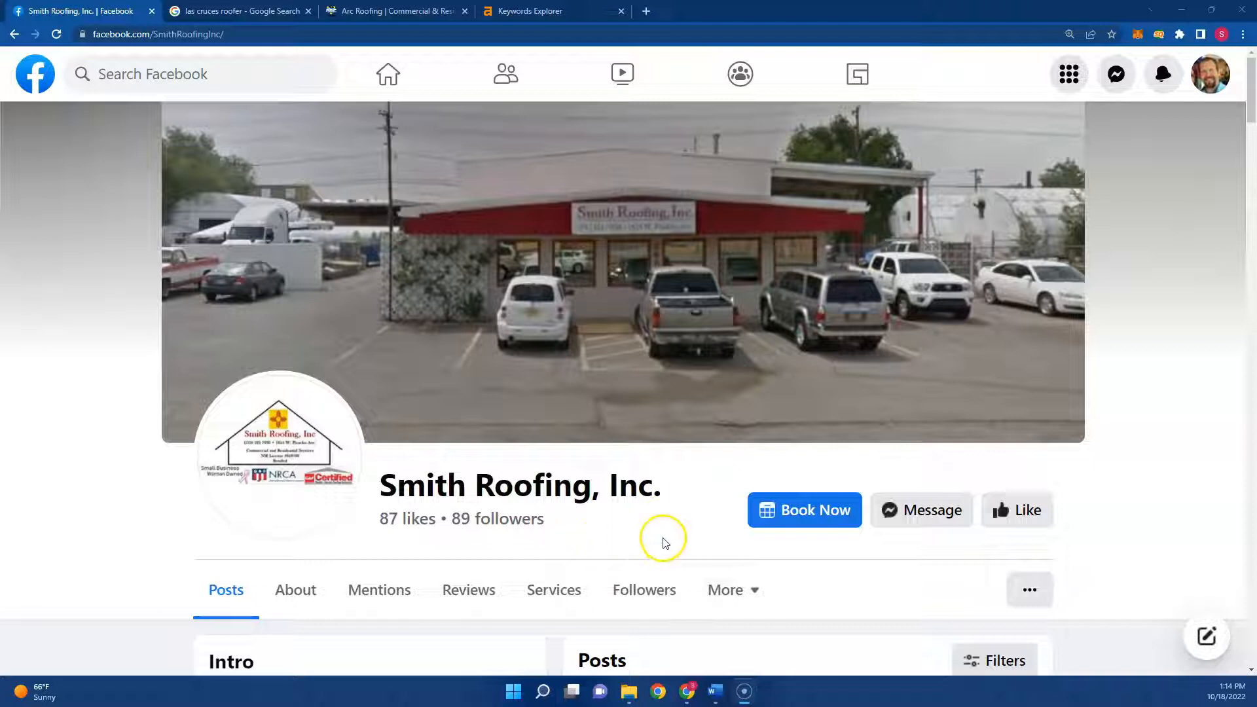
# Step: Check the Facebook profile picture's link without saving it, then show the 'las cruces roofer' Google results
pyautogui.scroll(-3)
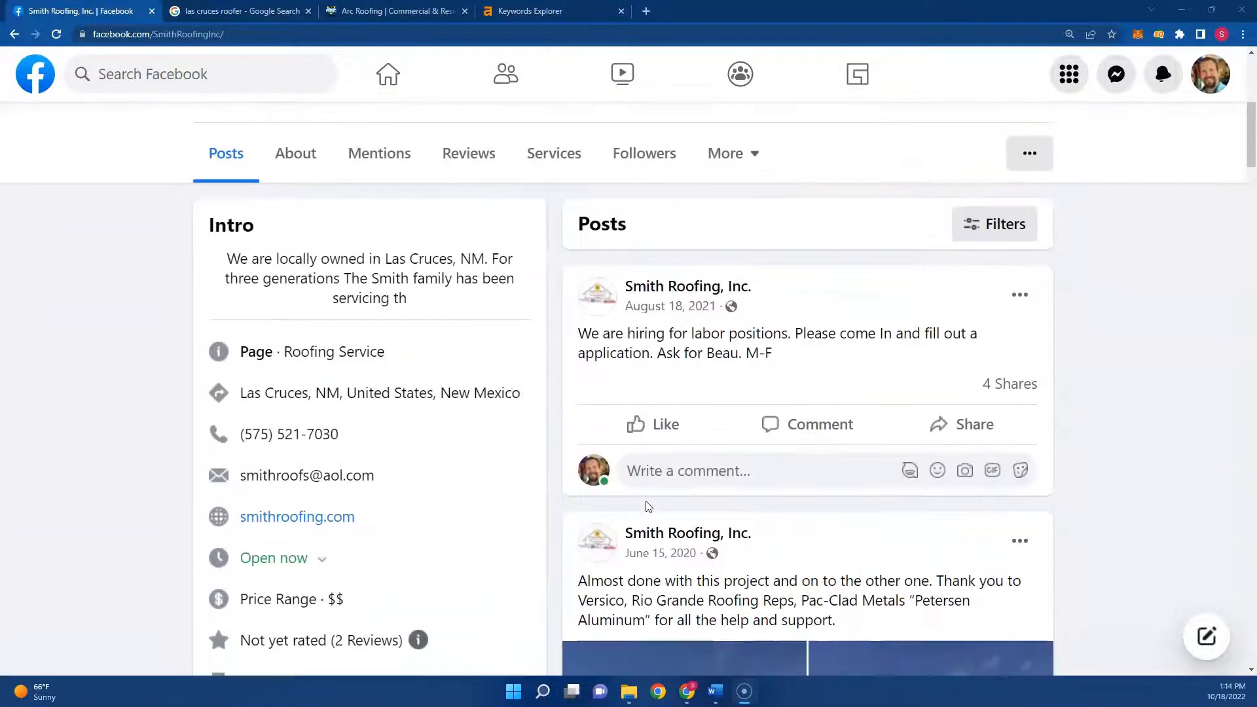
pyautogui.scroll(-3)
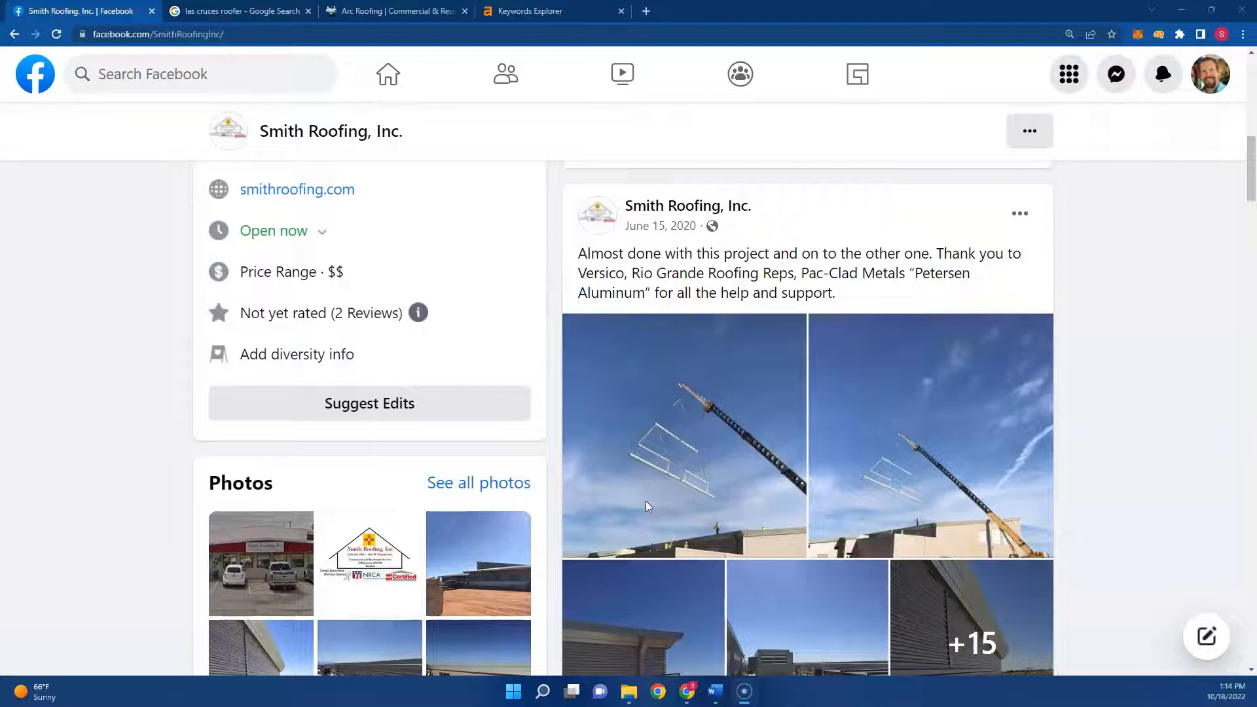
pyautogui.scroll(3)
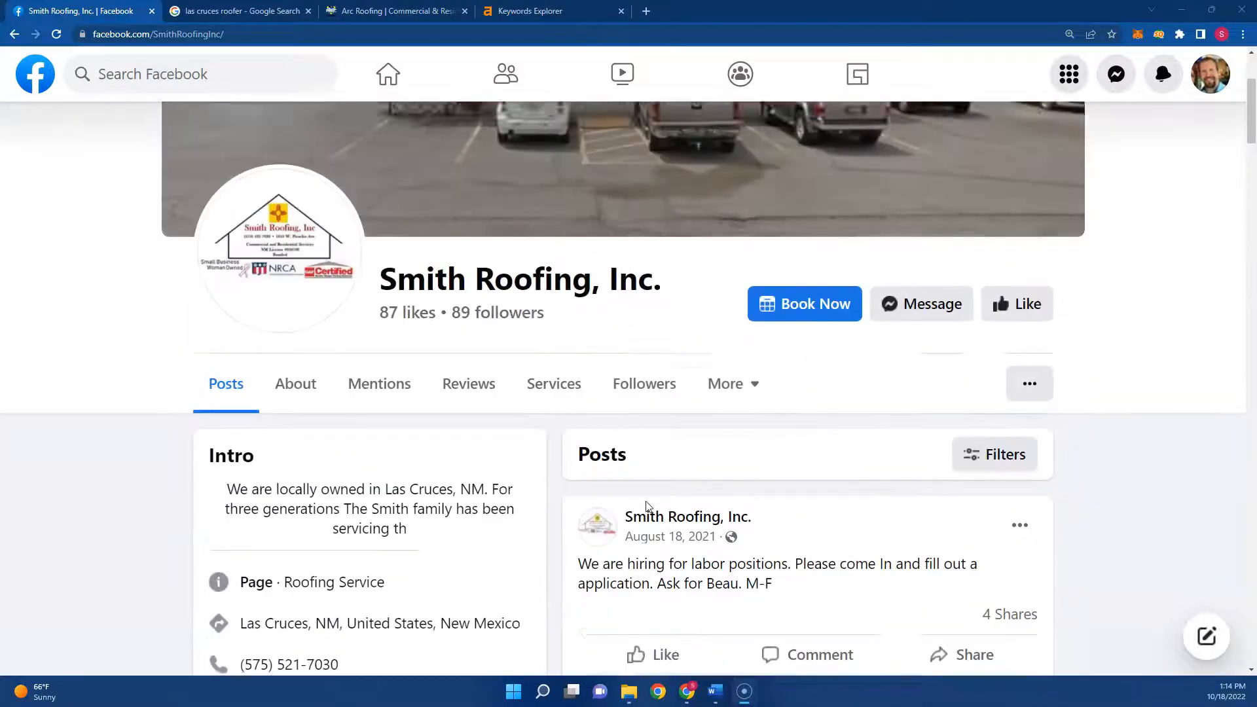
pyautogui.scroll(-3)
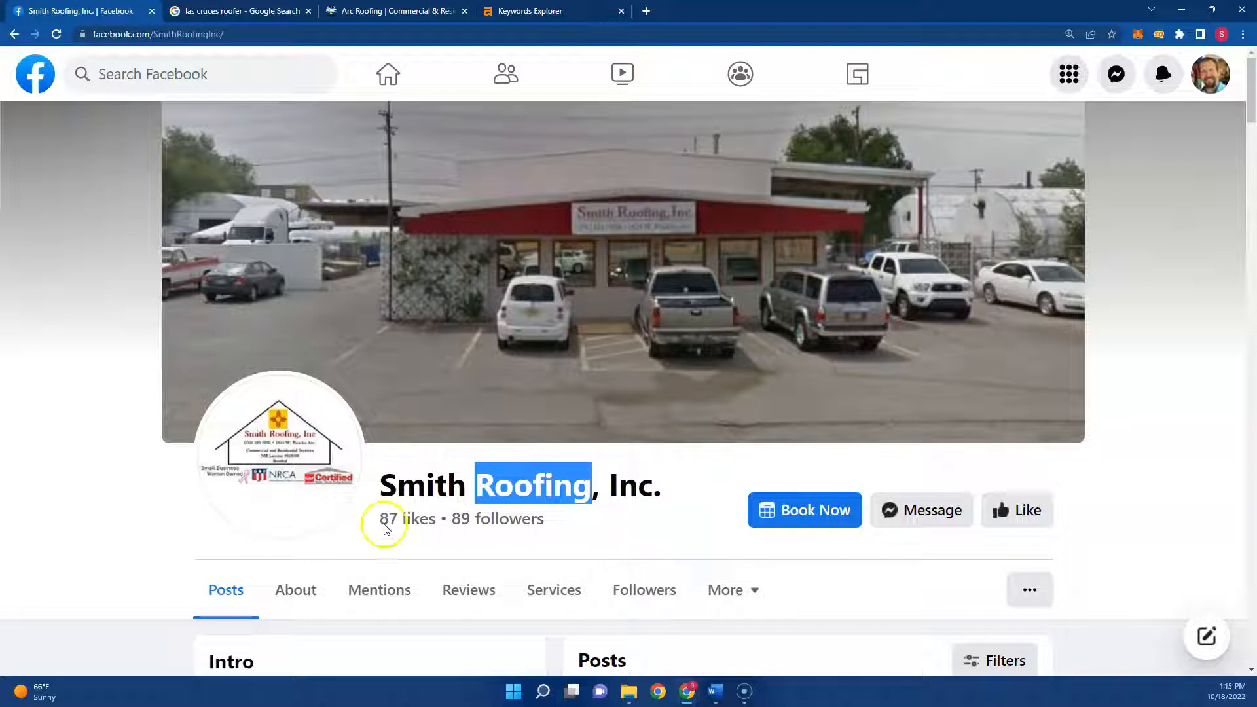
pyautogui.rightClick(277, 449)
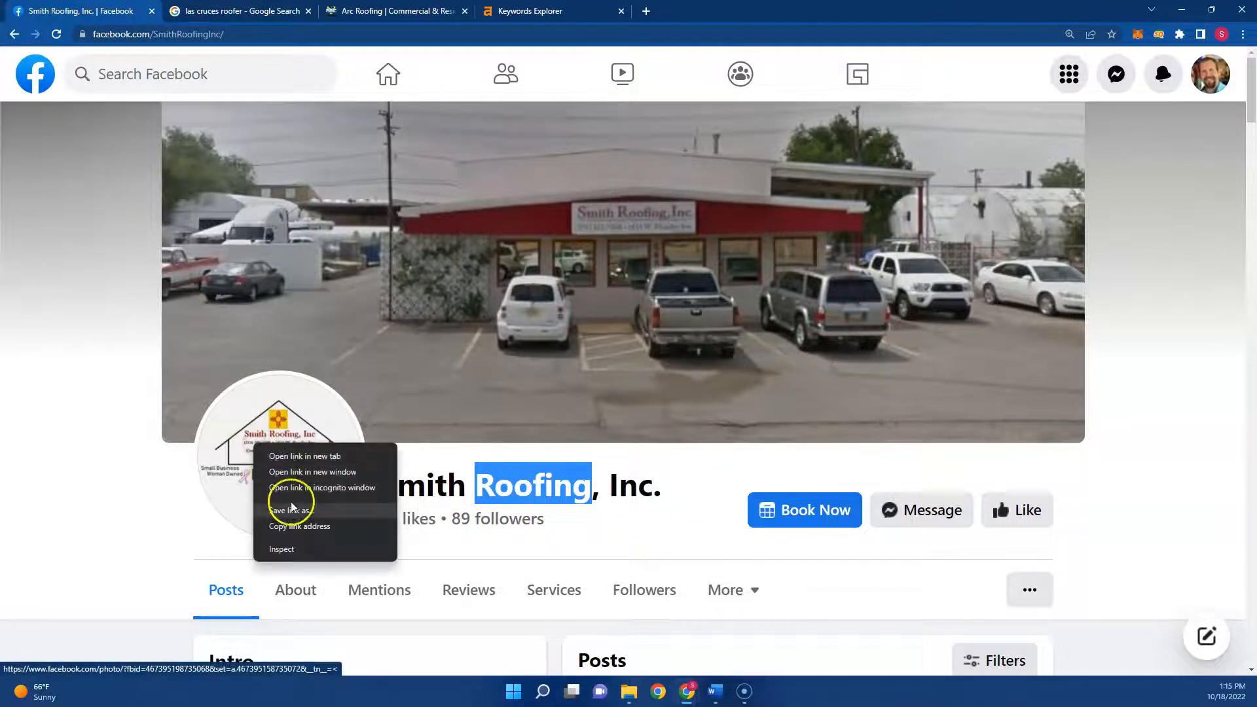
pyautogui.click(291, 511)
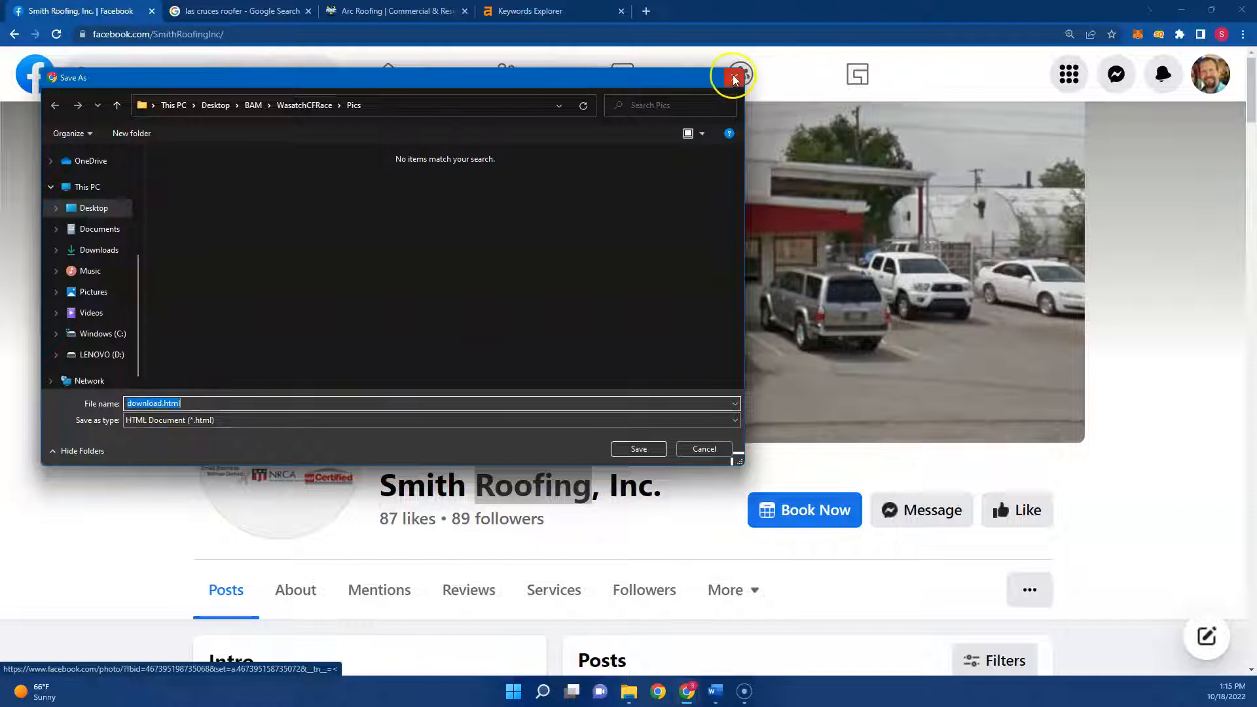
pyautogui.moveTo(732, 78)
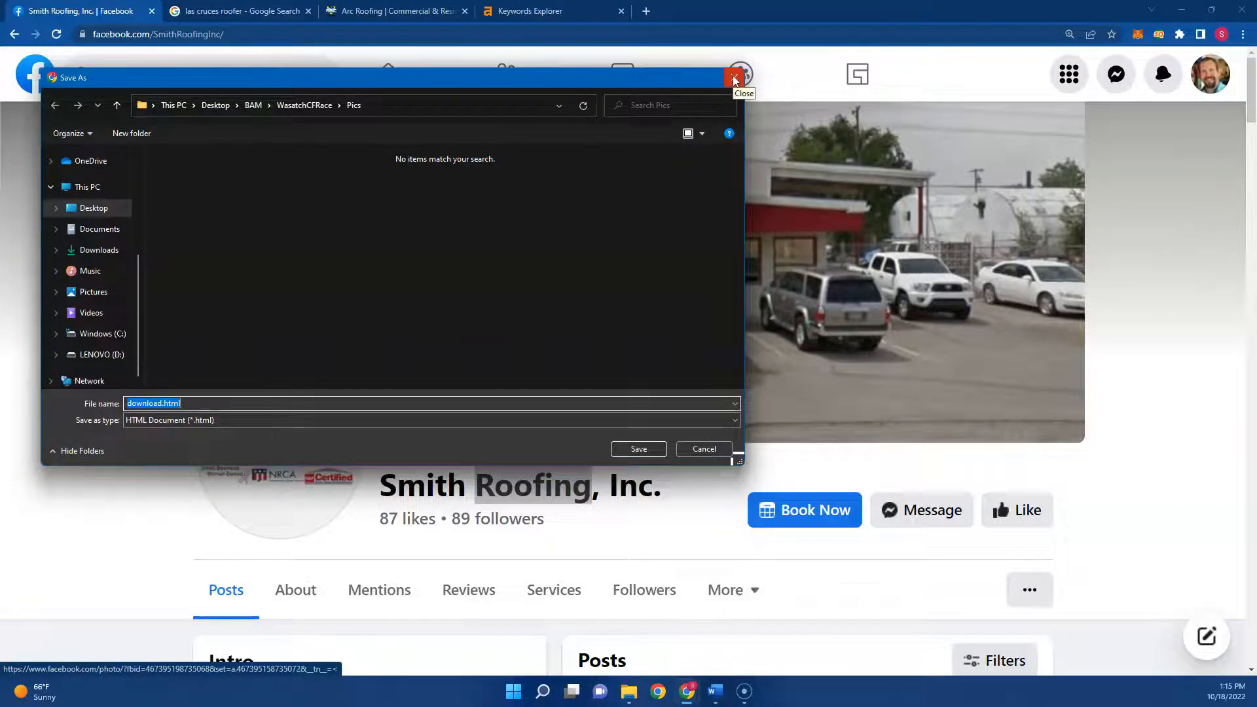
pyautogui.click(731, 77)
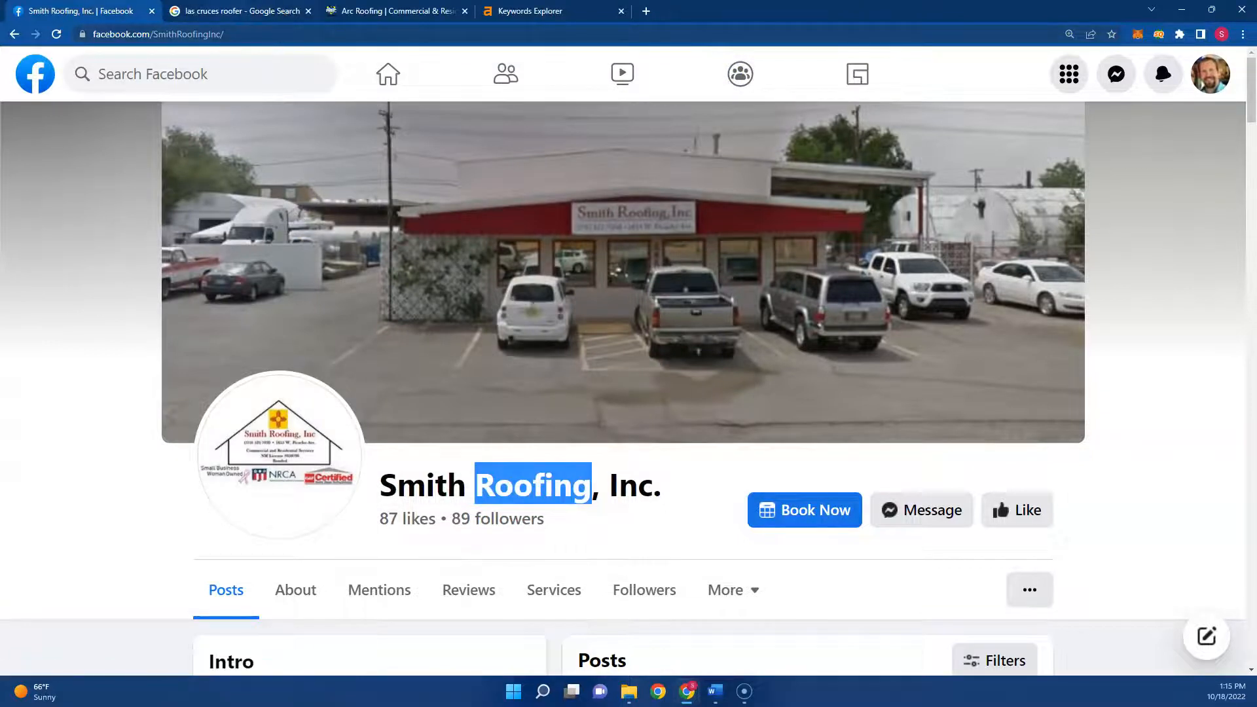
pyautogui.click(238, 11)
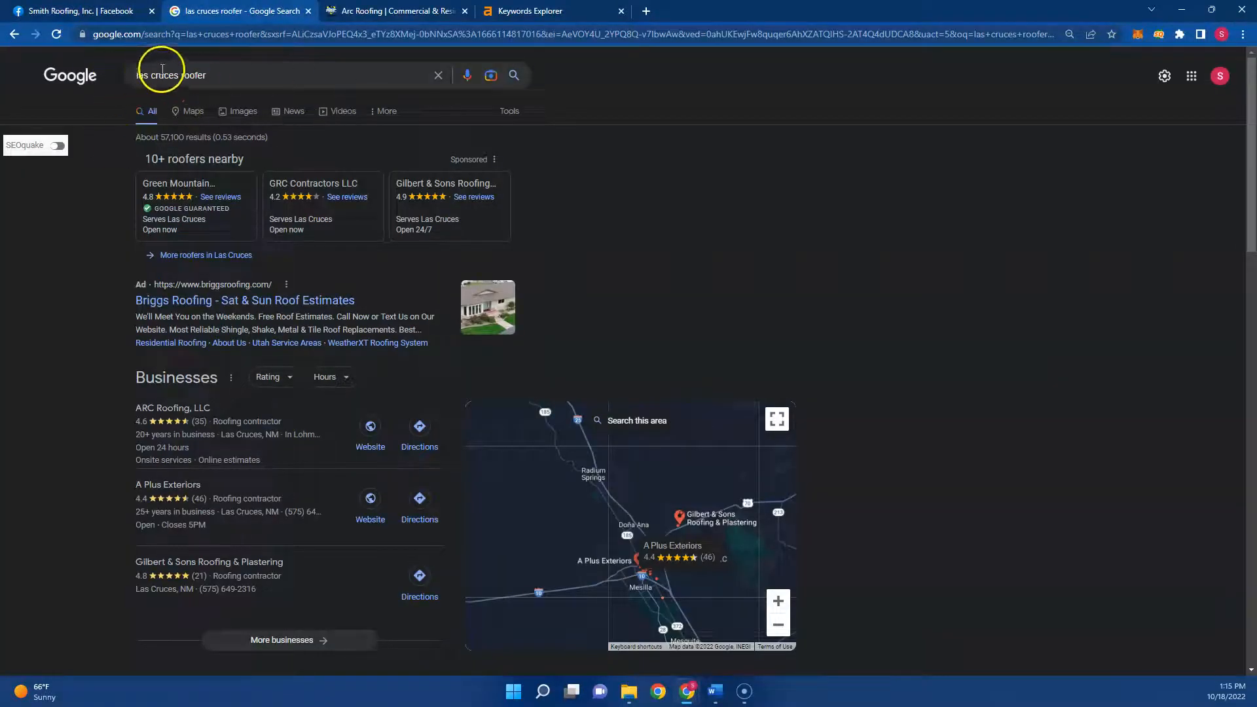
pyautogui.moveTo(532, 326)
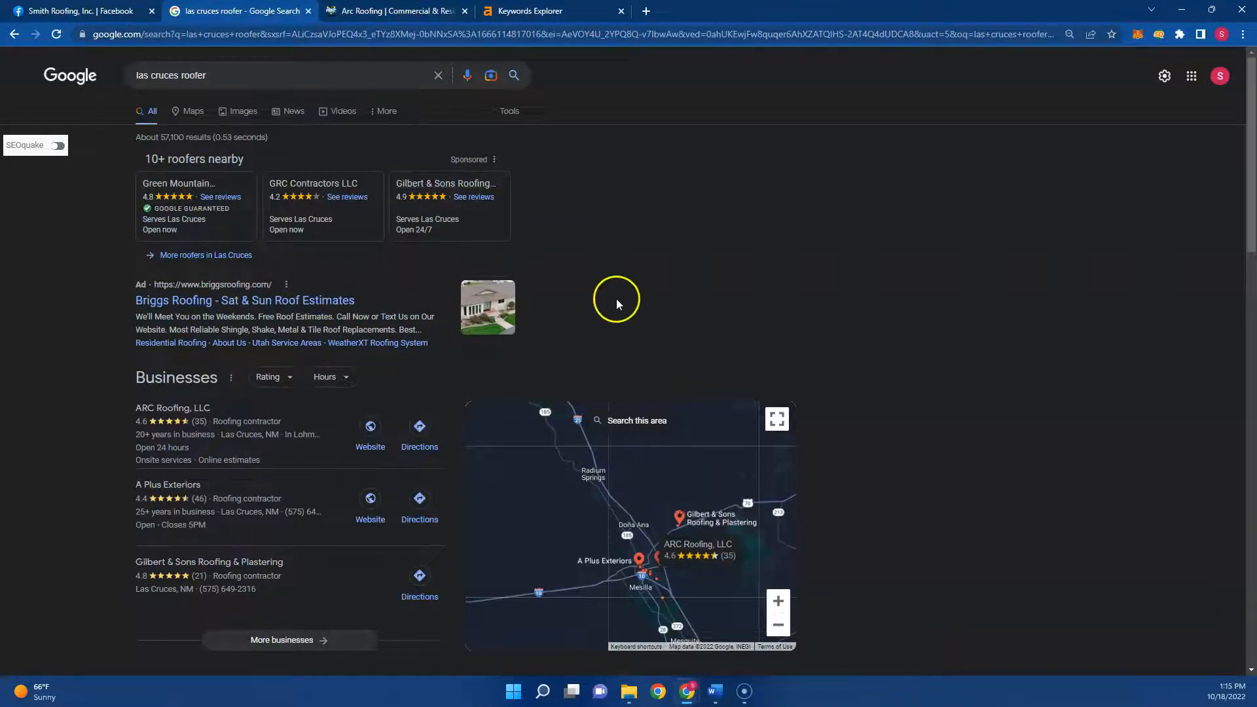
pyautogui.moveTo(151, 488)
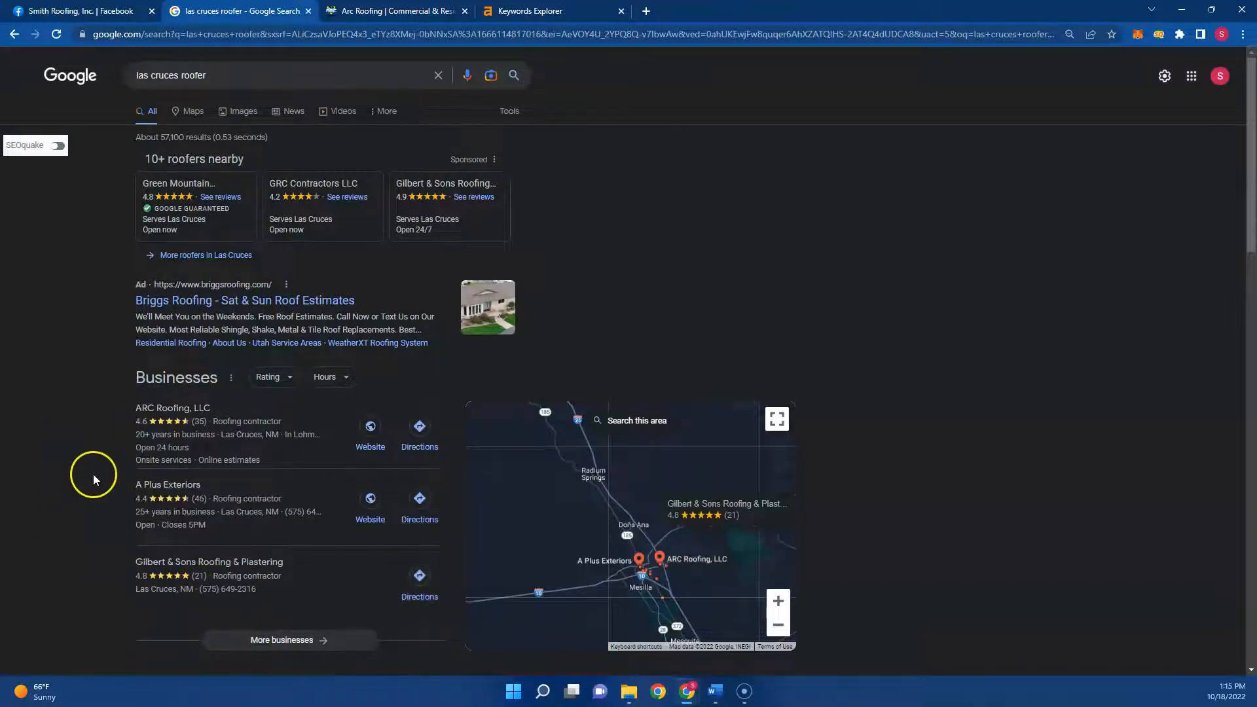
pyautogui.moveTo(134, 574)
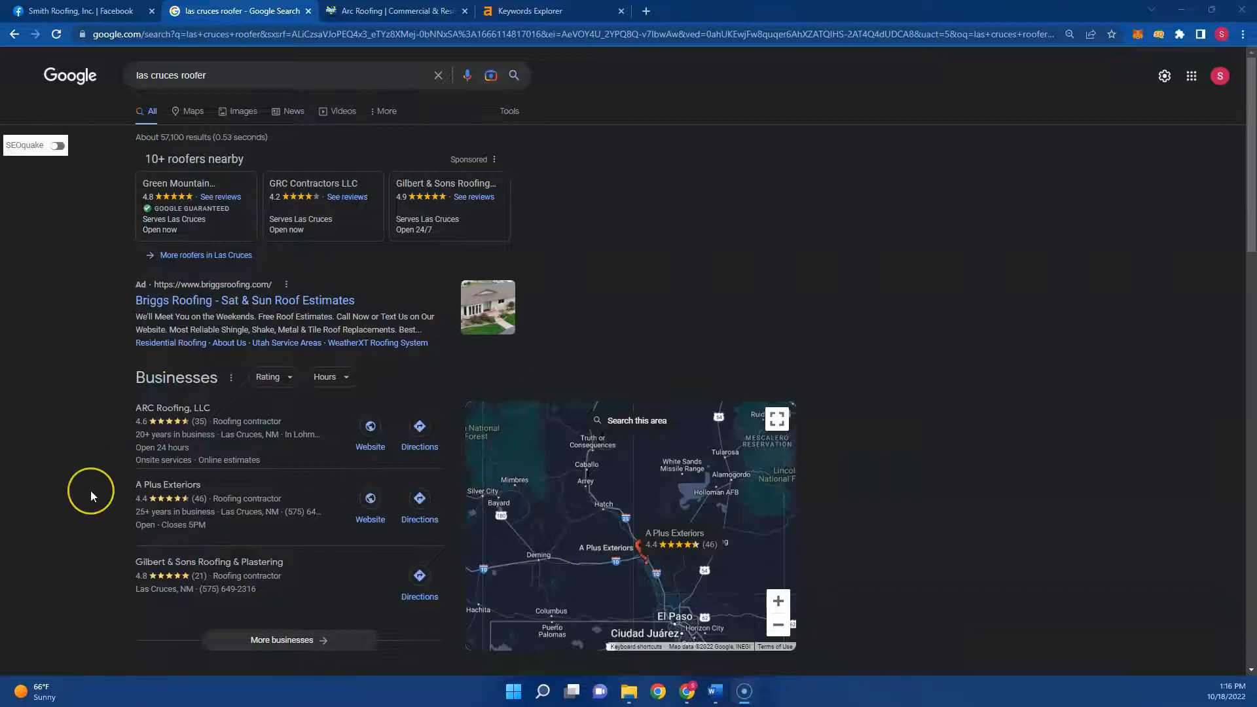
# Step: Review the lower 'las cruces roofer' results and go to the Arc Roofing (bestrooferarc.com) site
pyautogui.scroll(-3)
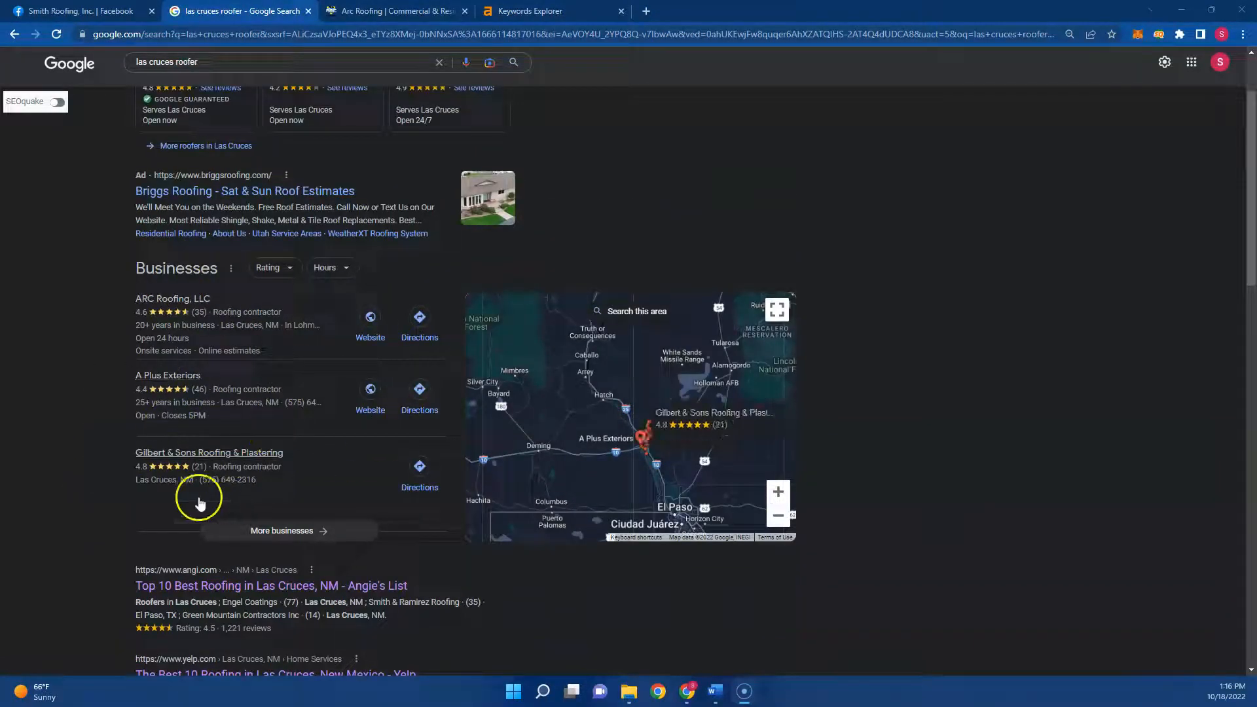
pyautogui.moveTo(325, 481)
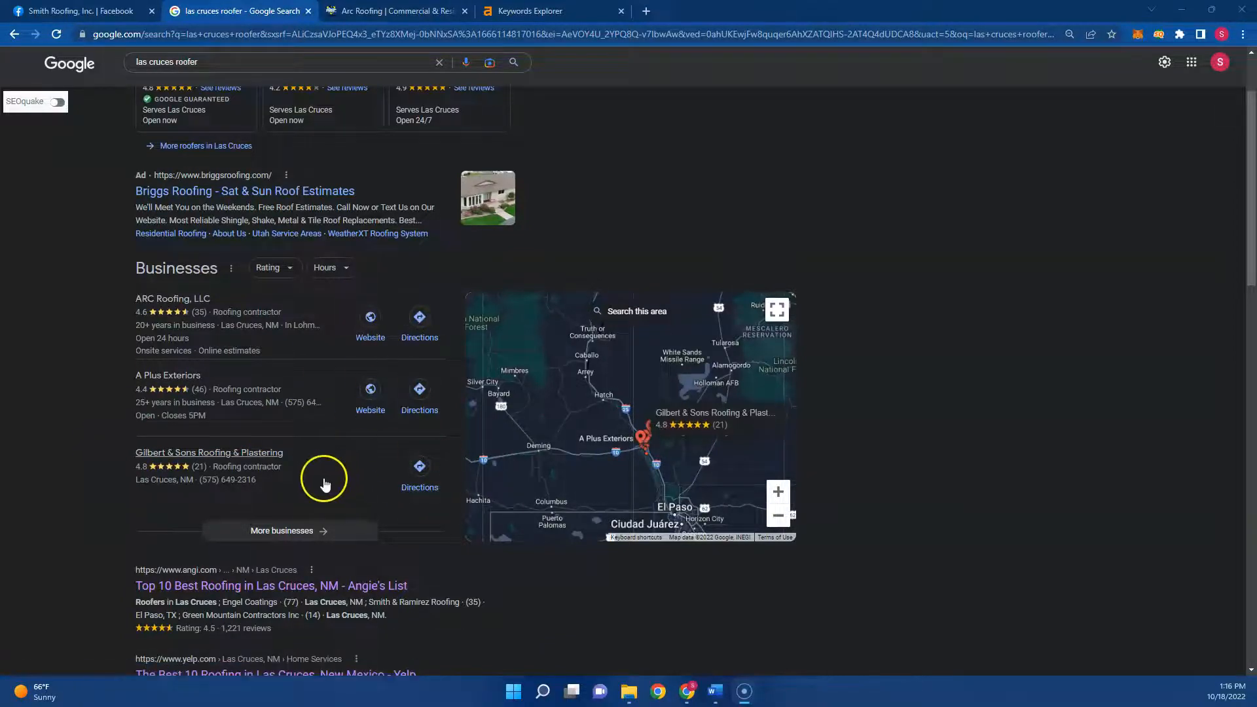
pyautogui.scroll(-3)
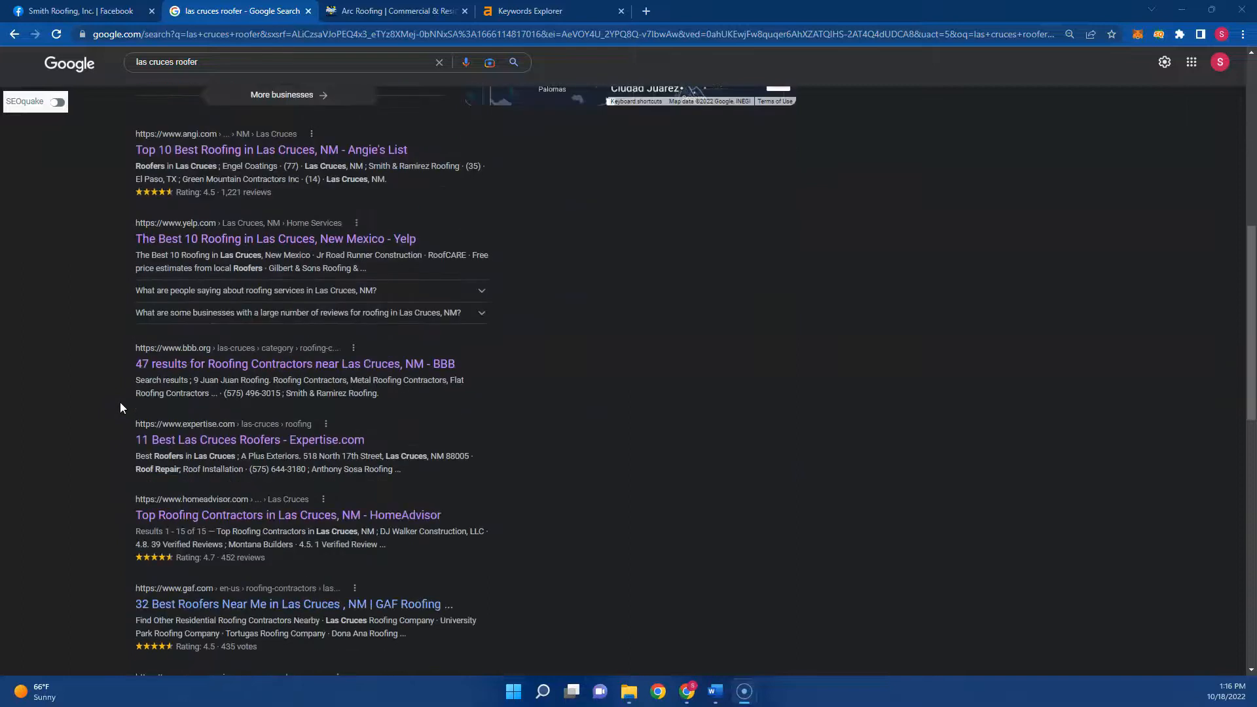
pyautogui.scroll(-3)
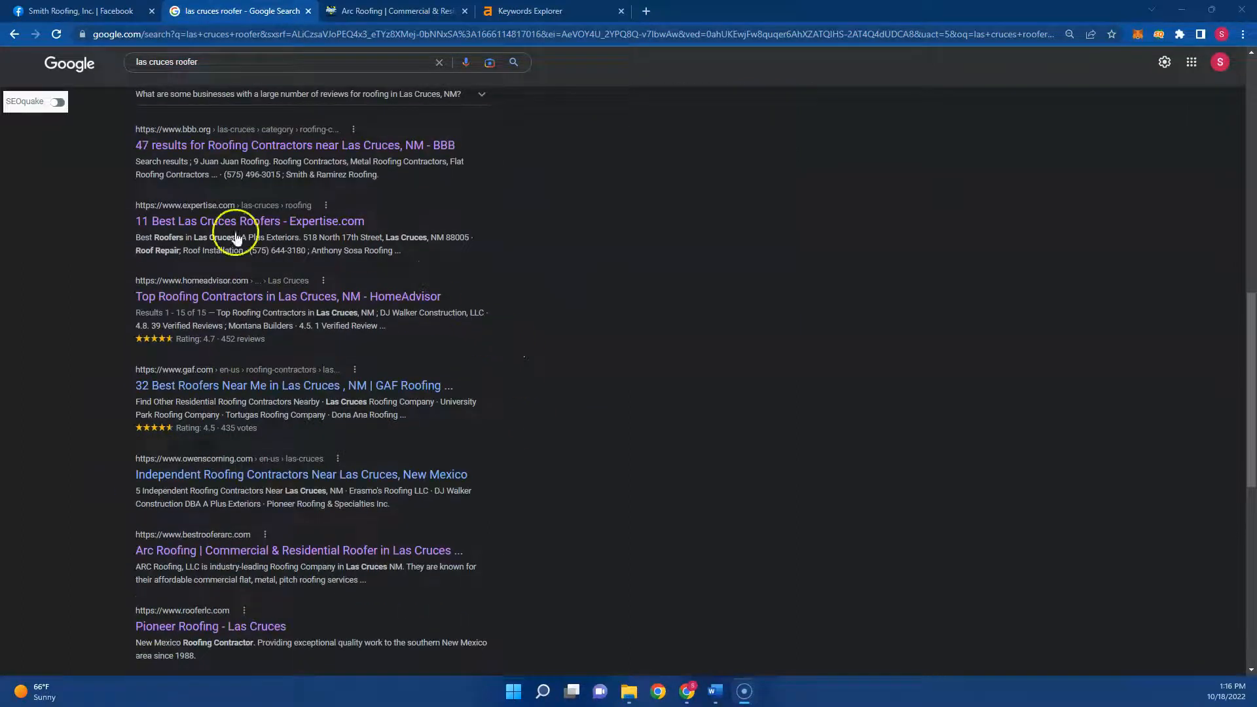
pyautogui.moveTo(585, 533)
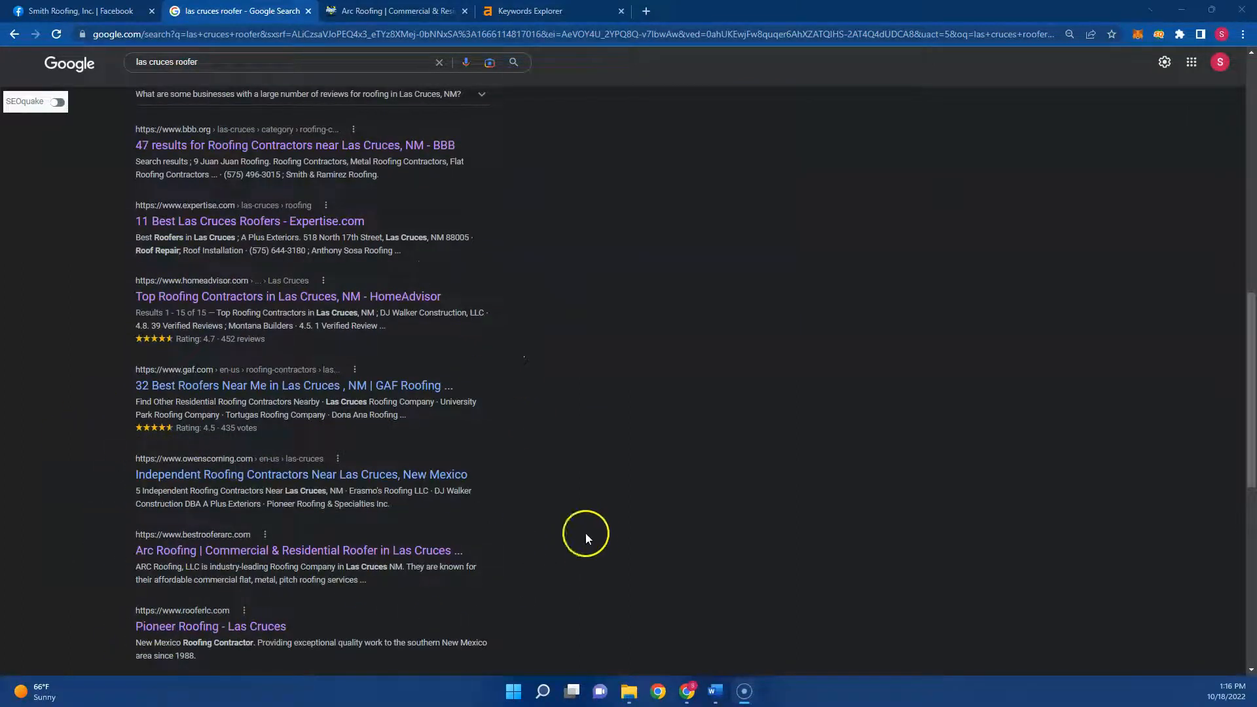
pyautogui.scroll(-3)
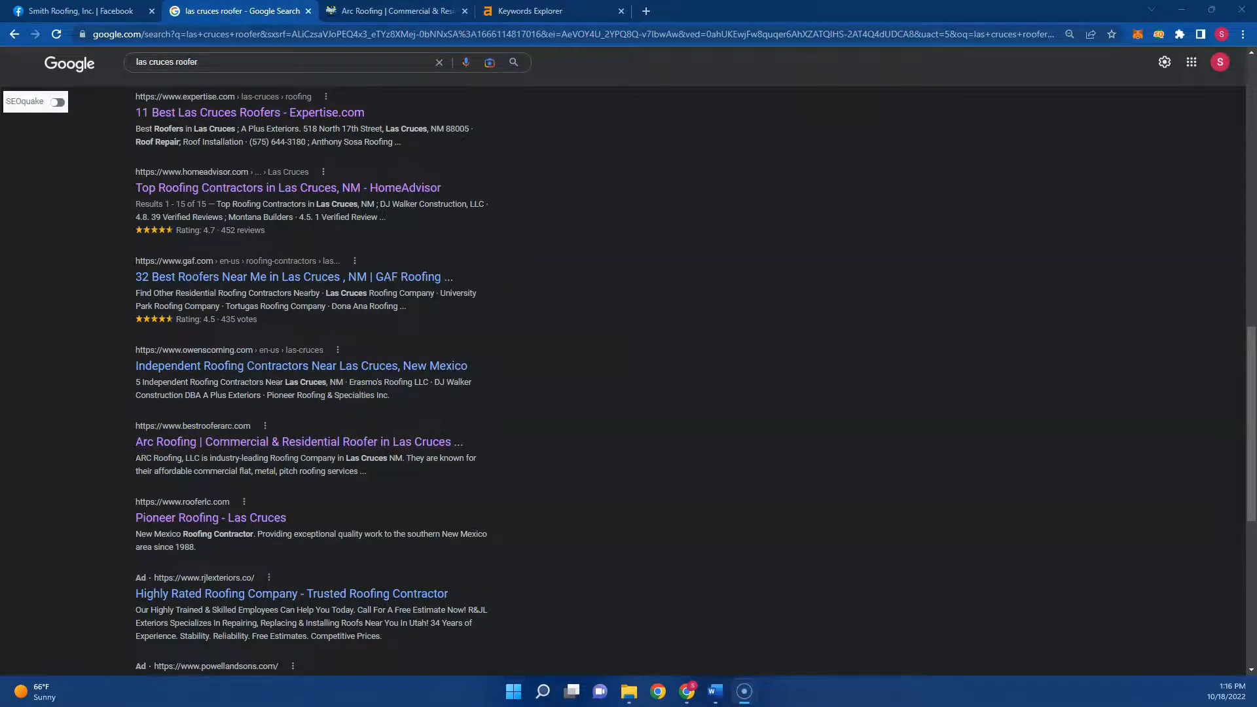
pyautogui.click(393, 11)
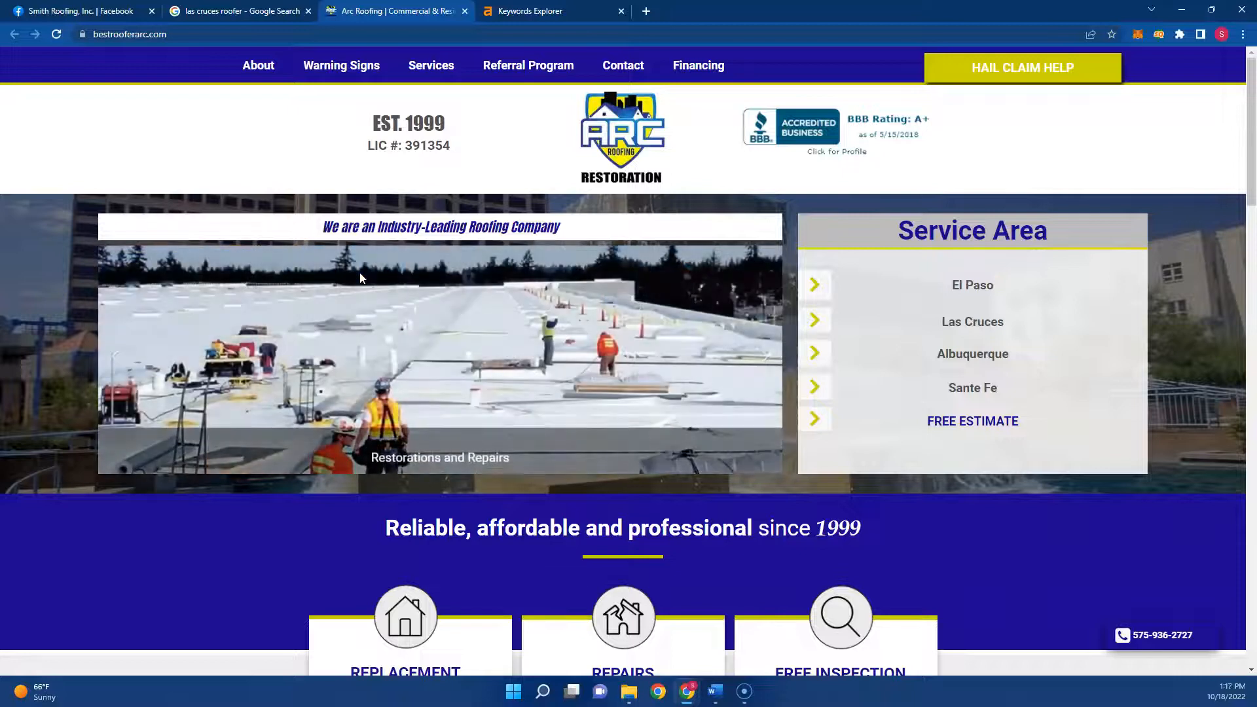
pyautogui.scroll(-3)
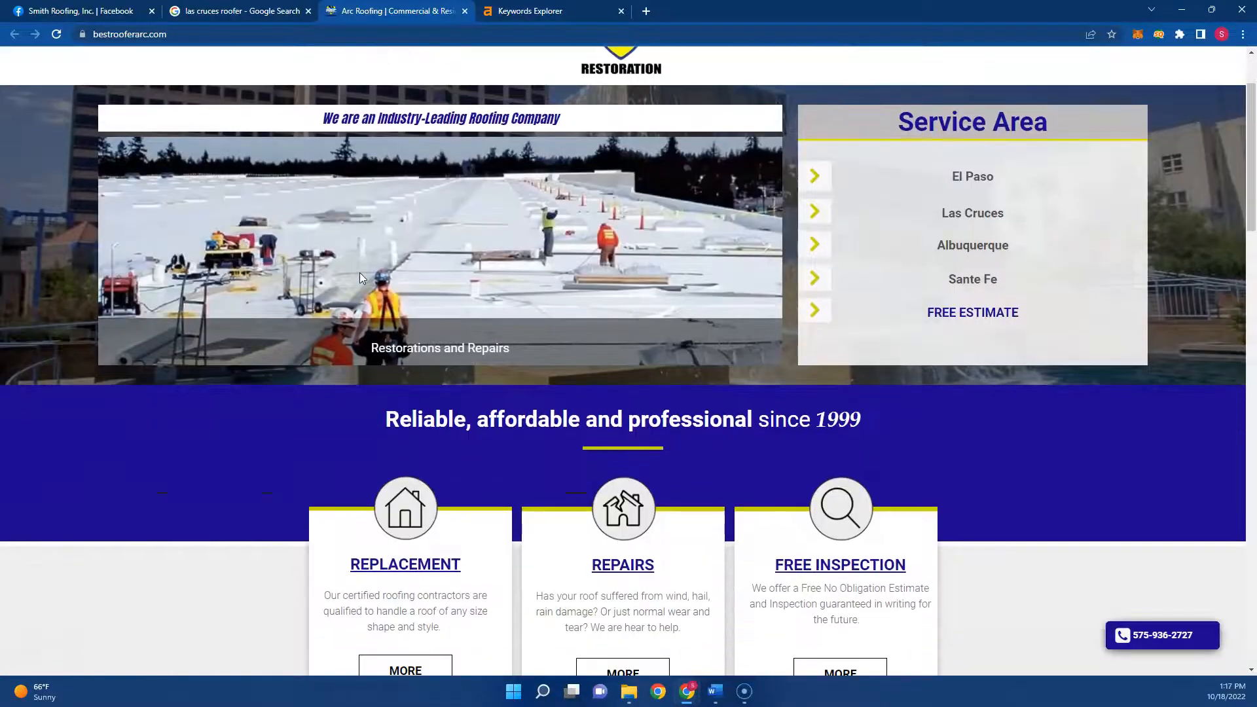
pyautogui.scroll(-3)
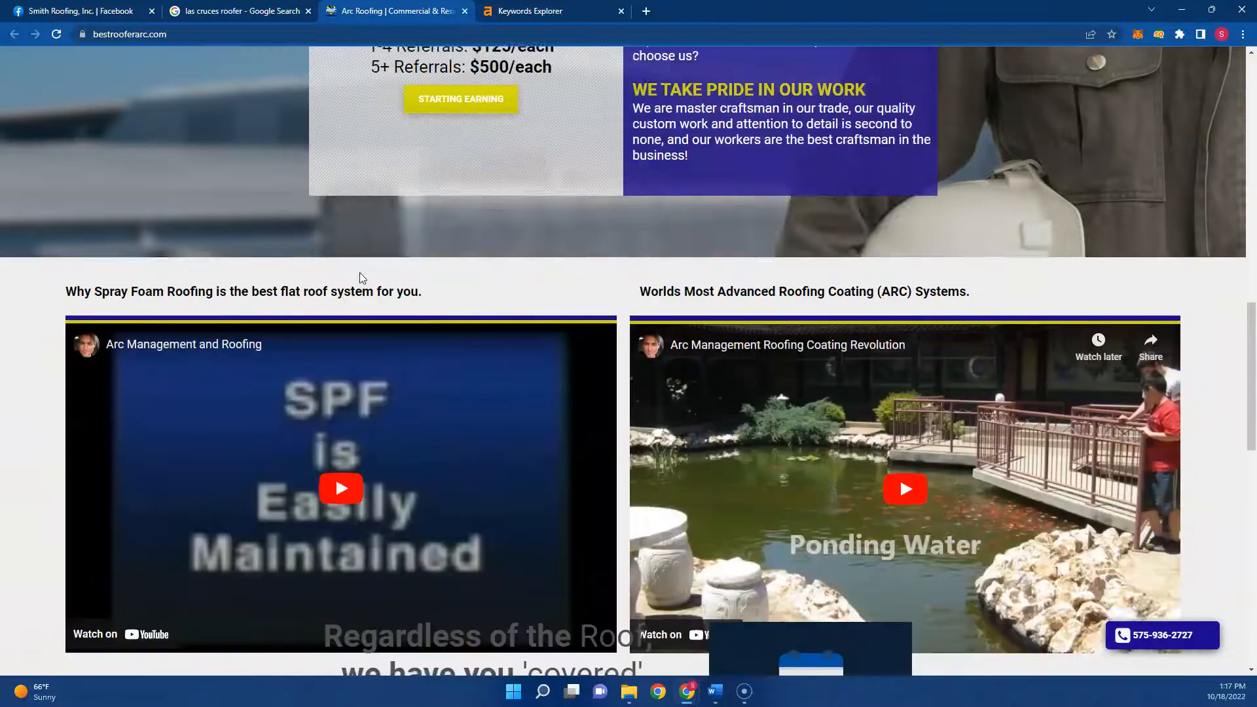
pyautogui.scroll(-3)
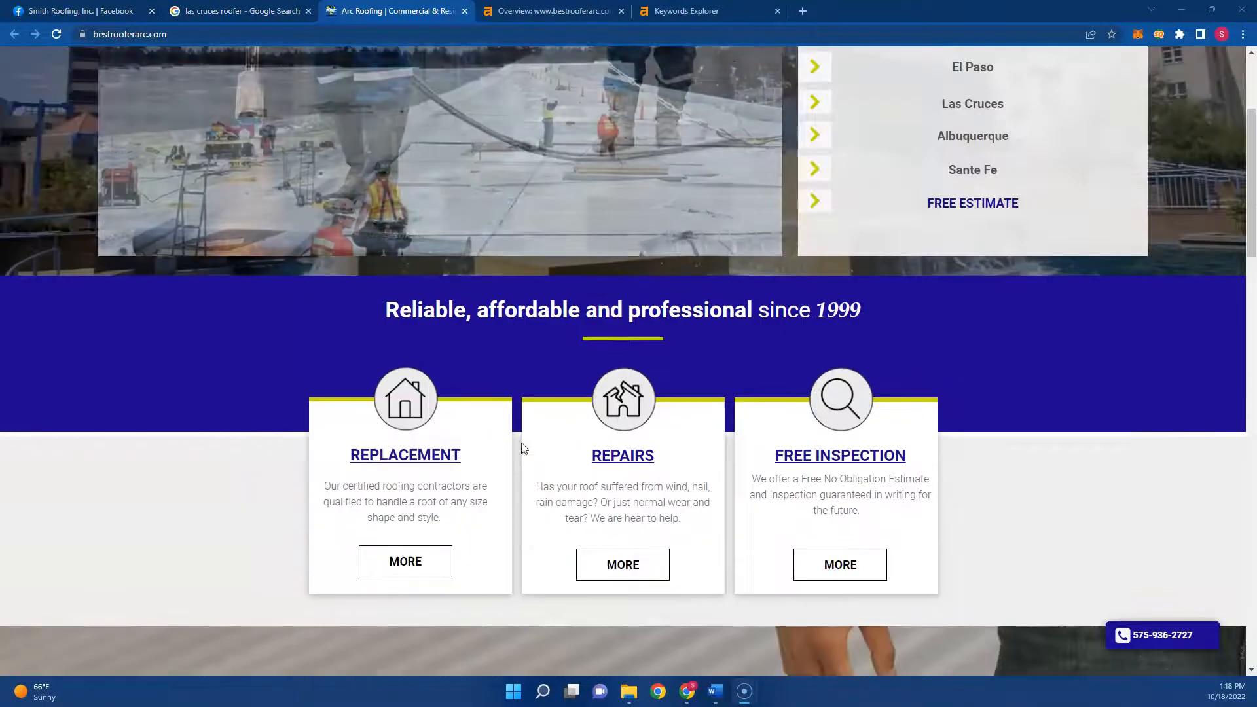
pyautogui.scroll(3)
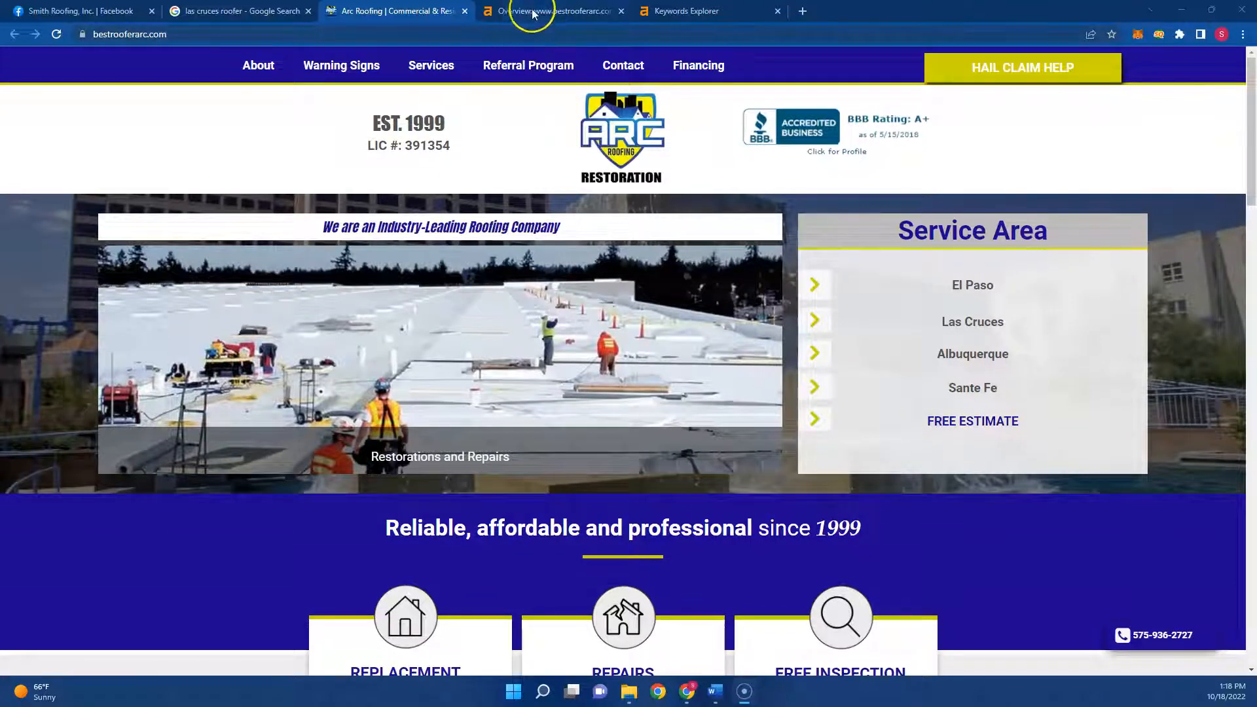
# Step: Show the Ahrefs overview for bestrooferarc.com: DR 3, UR 7, 26 backlinks, 20 referring domains, 74 keywords
pyautogui.click(552, 10)
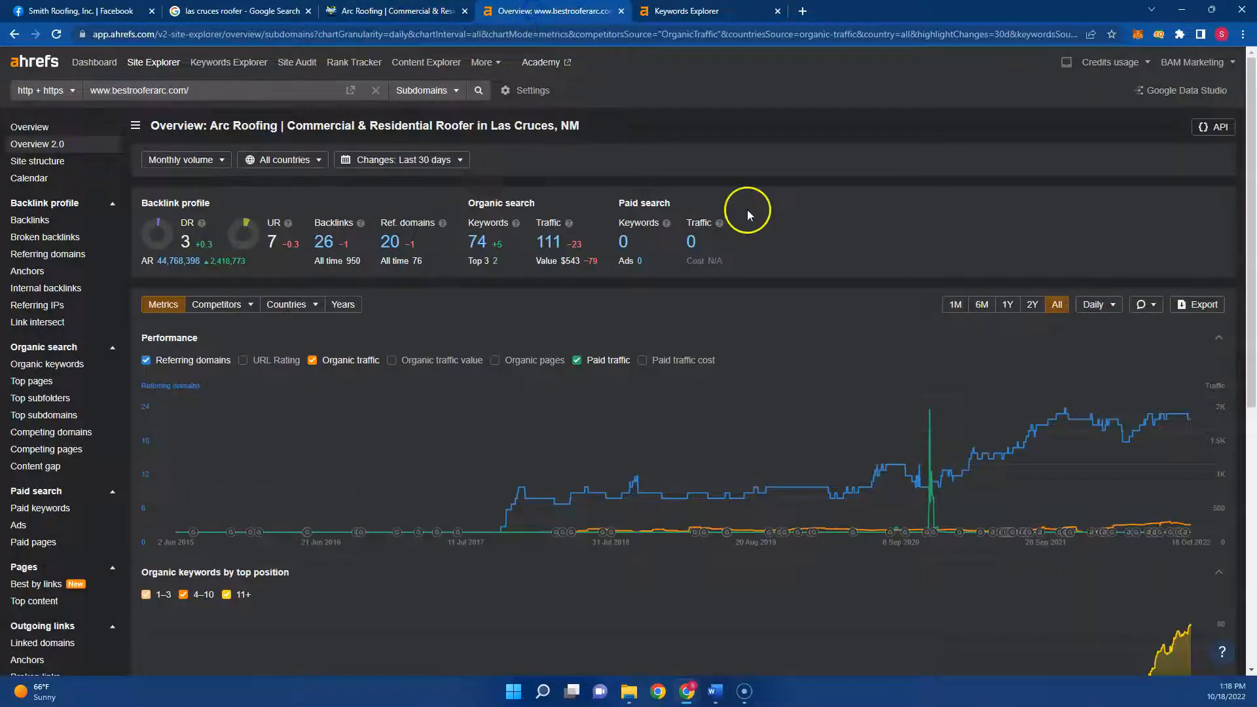
pyautogui.moveTo(294, 283)
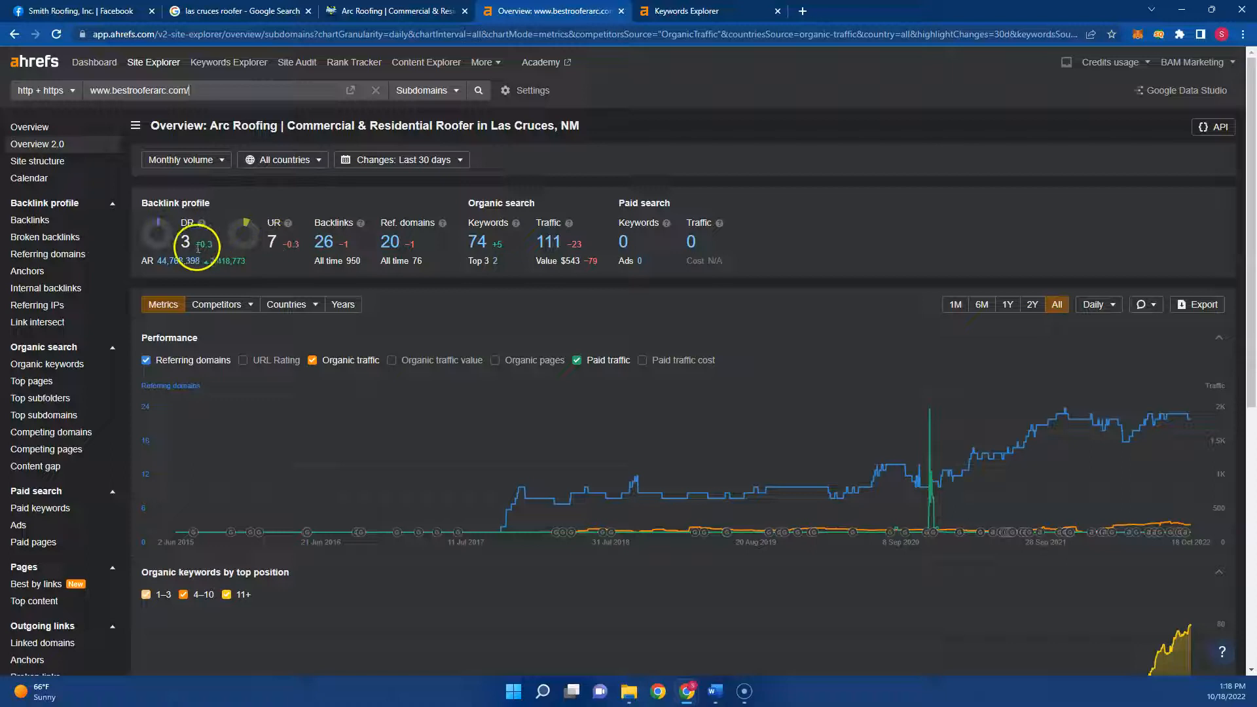
pyautogui.moveTo(220, 238)
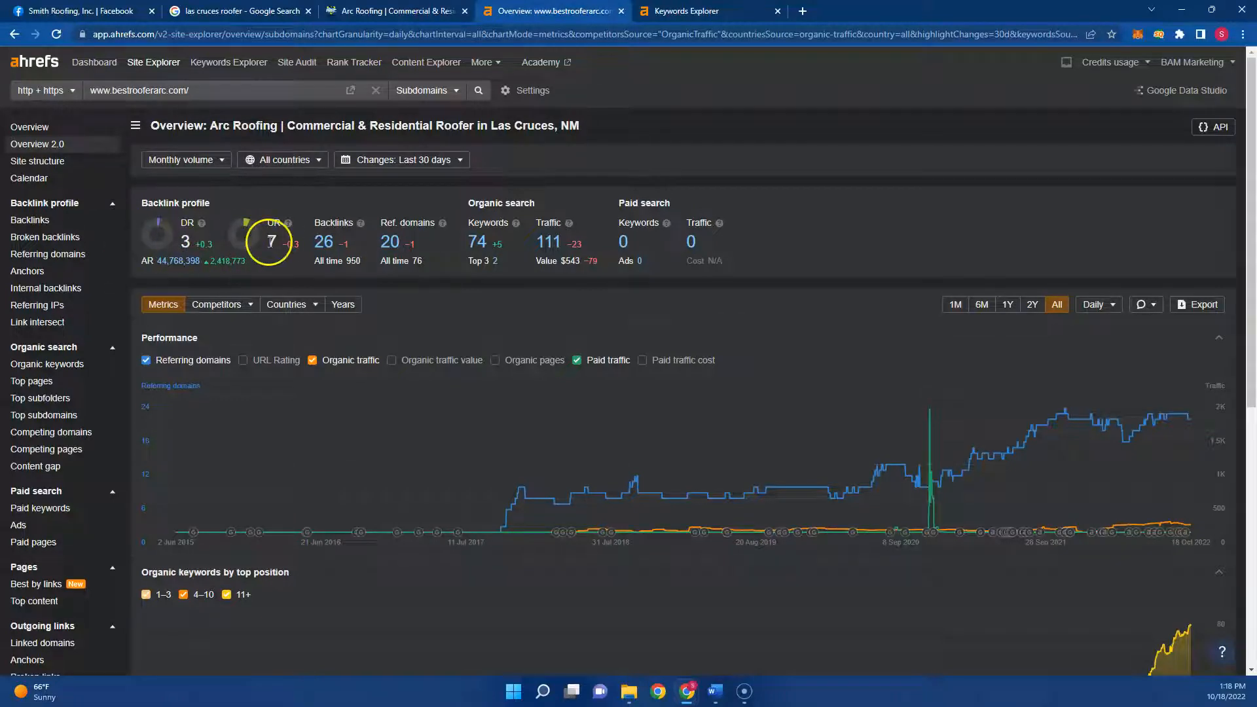
pyautogui.moveTo(399, 246)
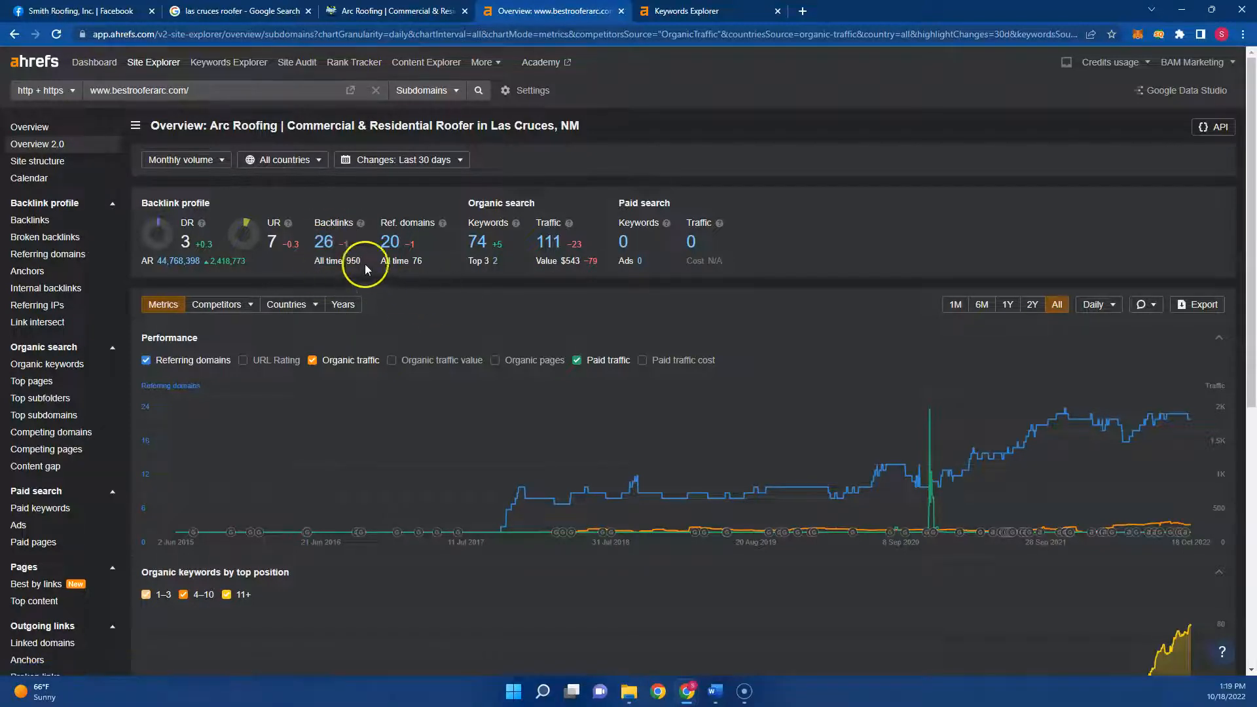
pyautogui.moveTo(492, 262)
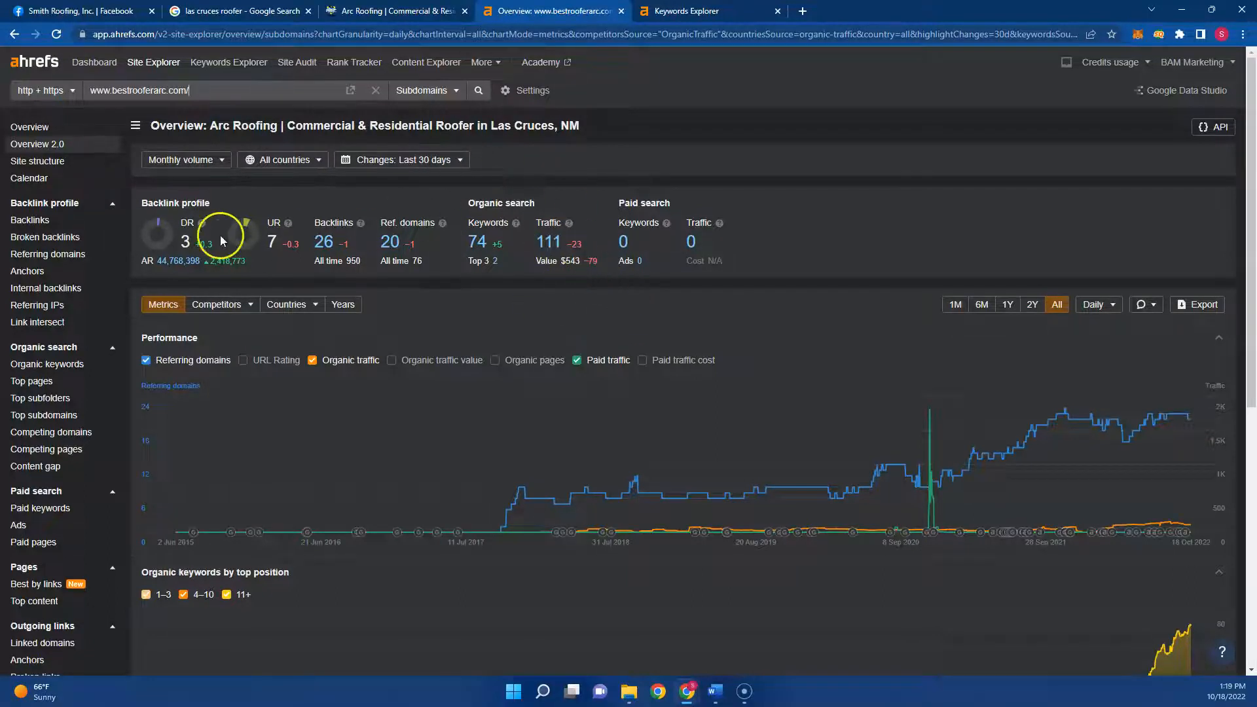
pyautogui.moveTo(307, 279)
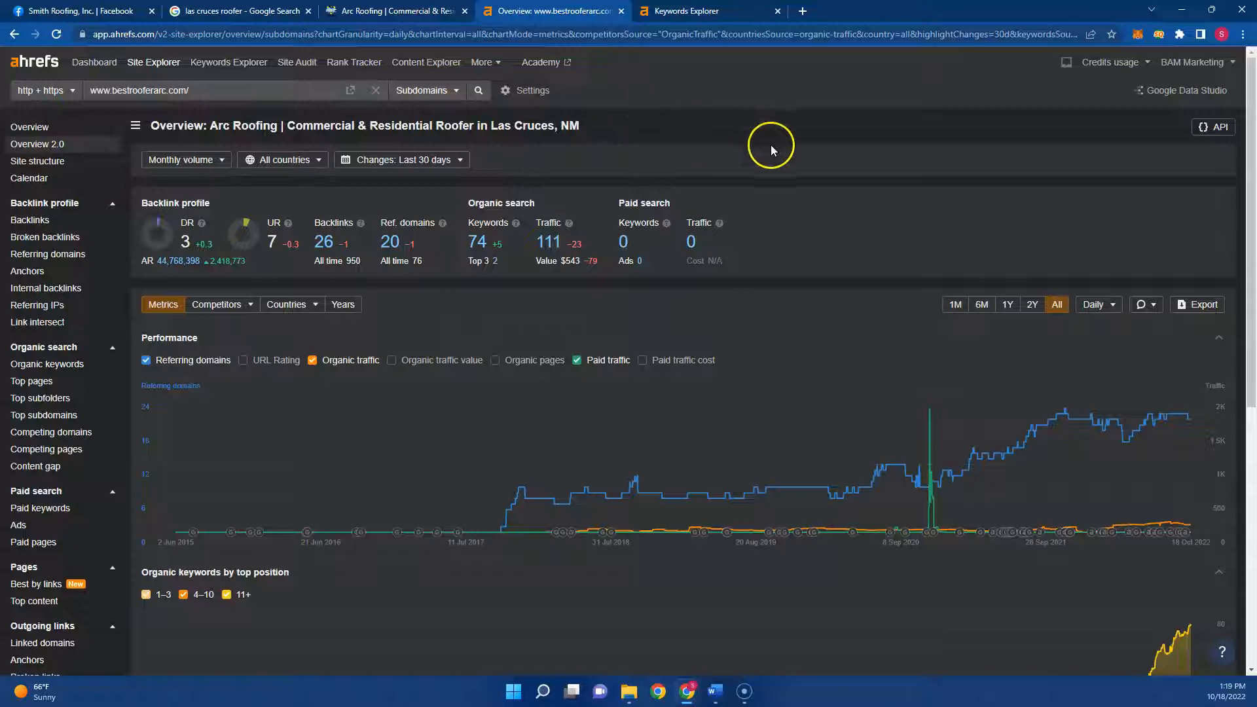
pyautogui.moveTo(719, 84)
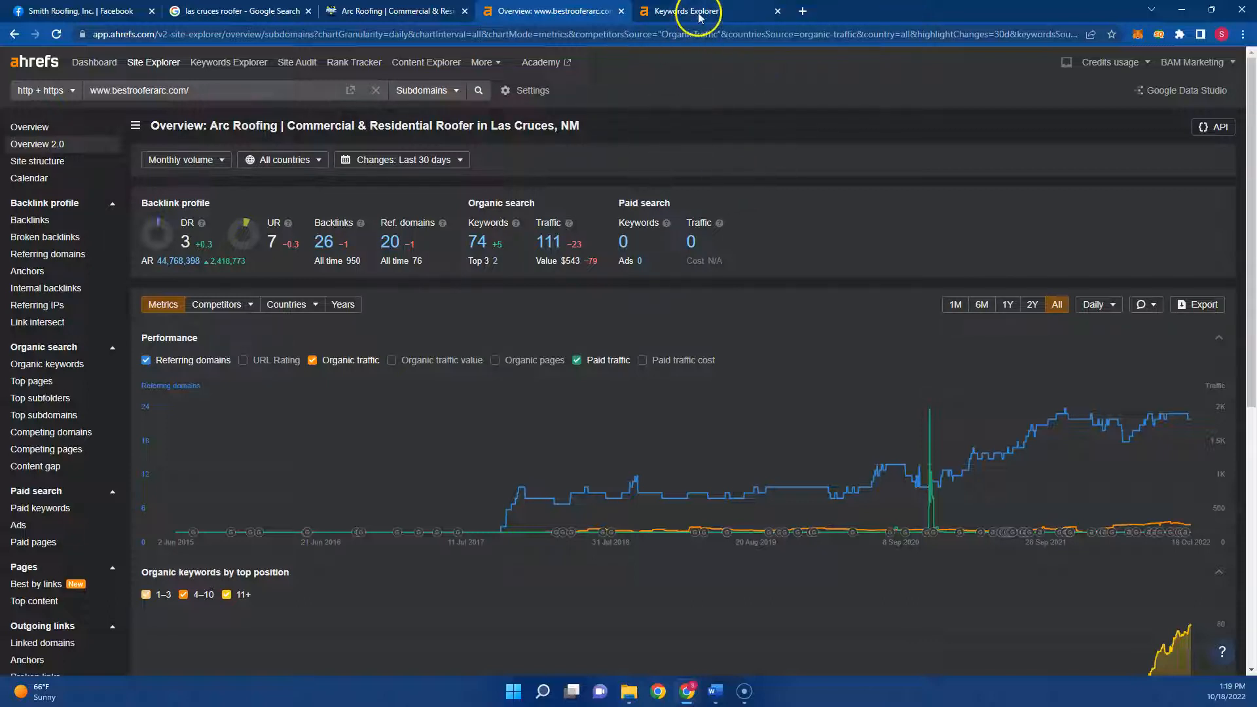
# Step: Show the 300 matching 'las cruces' keywords containing 'roof' with difficulty and 2.9K total volume
pyautogui.click(688, 10)
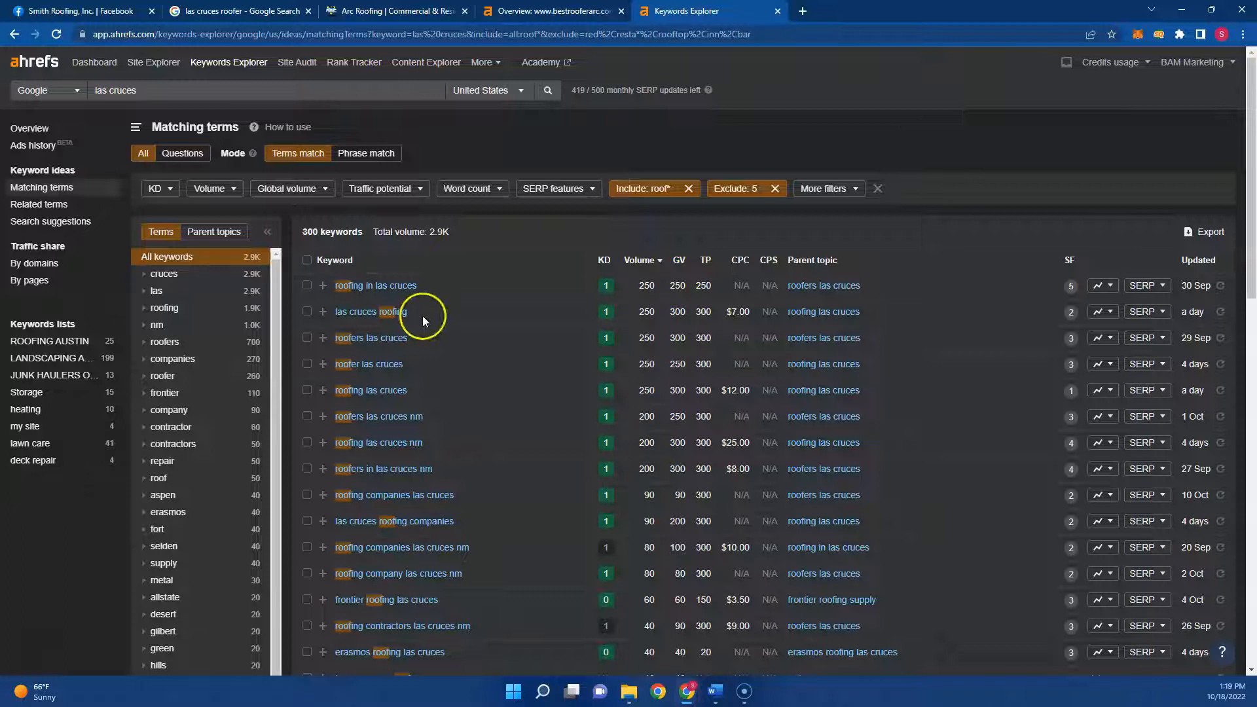
pyautogui.moveTo(514, 443)
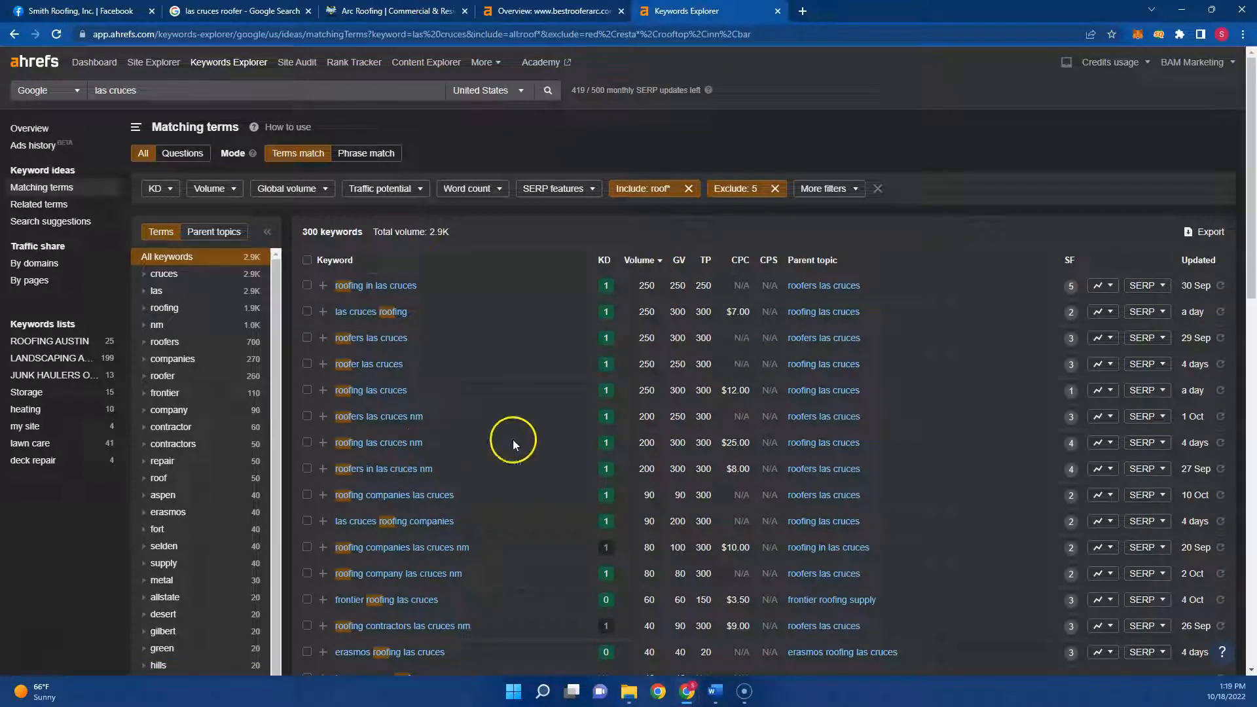
pyautogui.moveTo(393, 311)
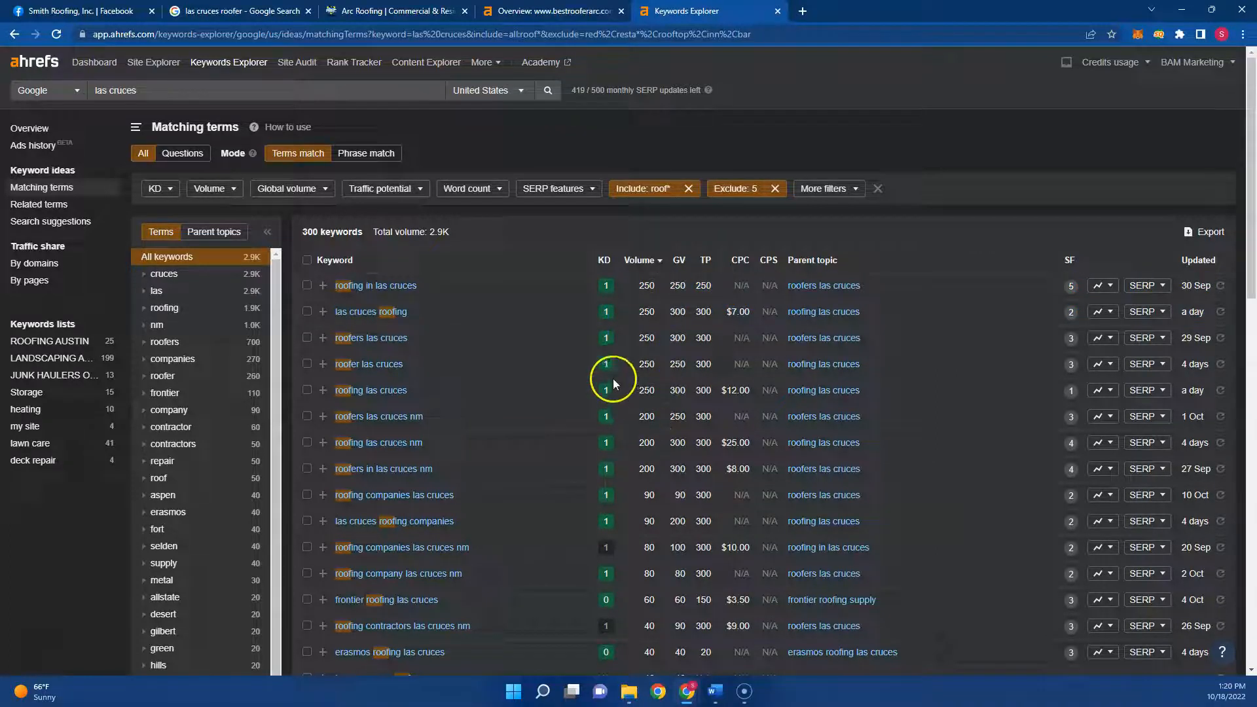
pyautogui.moveTo(601, 468)
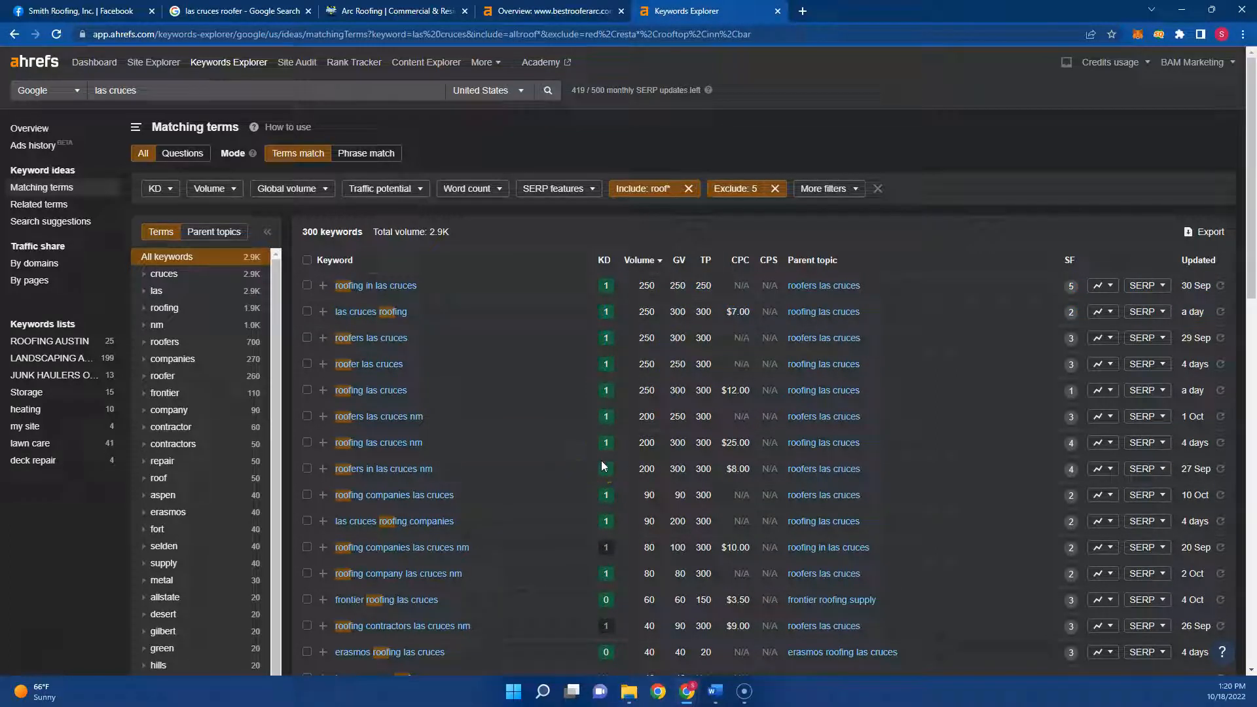